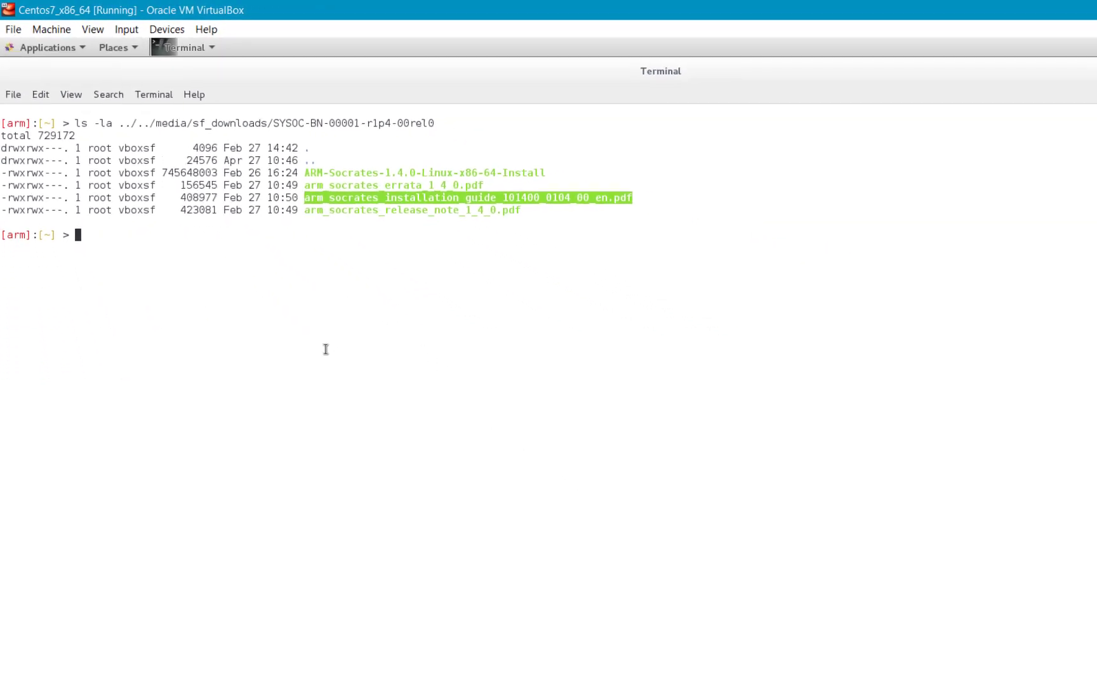
# Step: Review section 2.2 Installation requirements and required libraries in the guide PDF, then return to Terminal
pyautogui.doubleClick(467, 198)
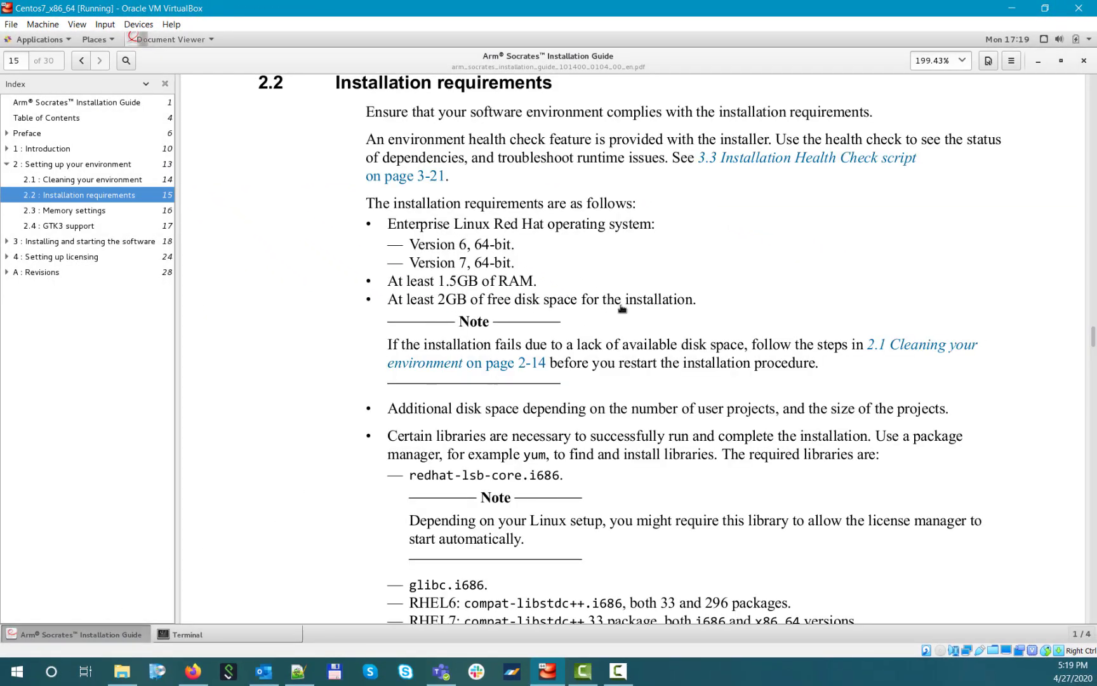
pyautogui.moveTo(826, 189)
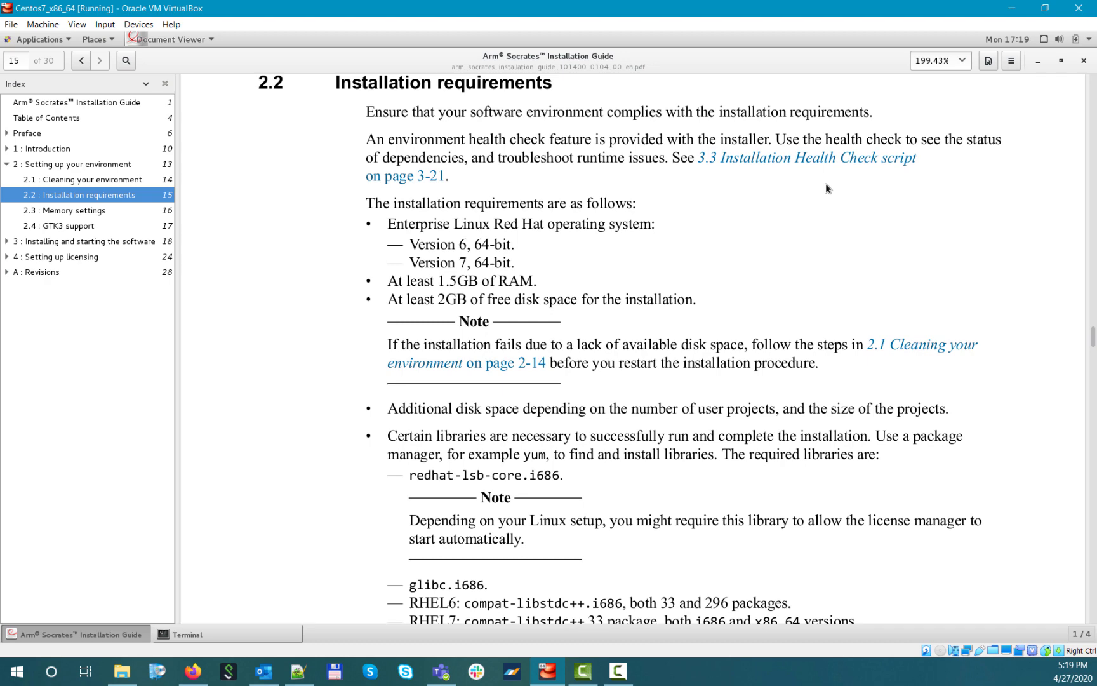
pyautogui.scroll(-3)
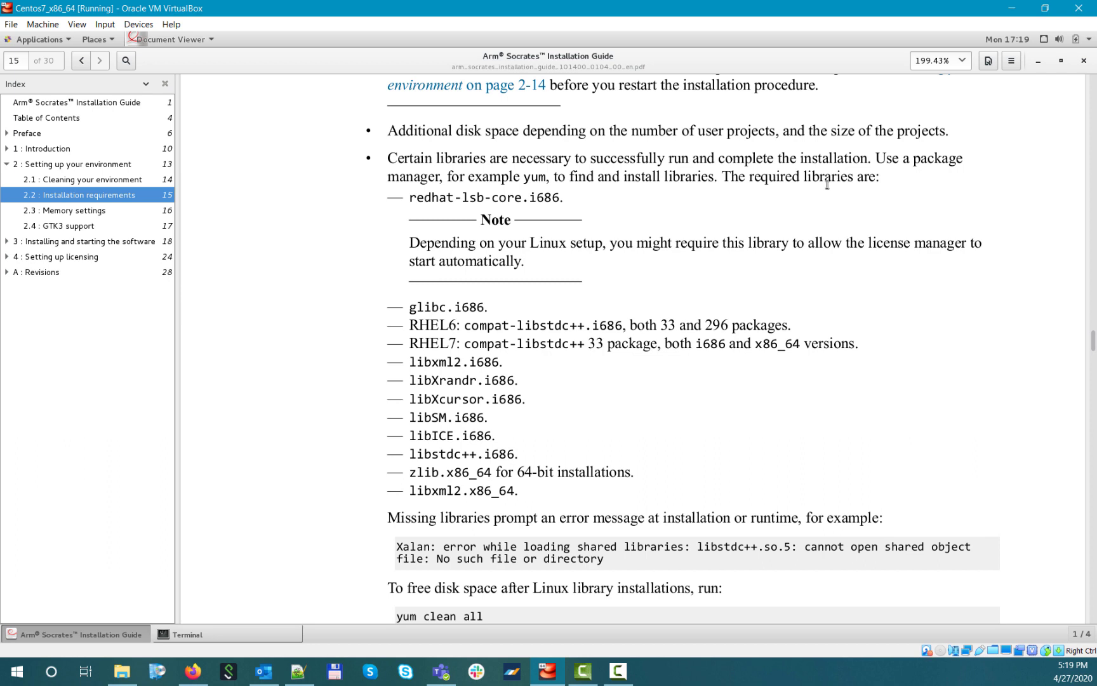
pyautogui.click(186, 633)
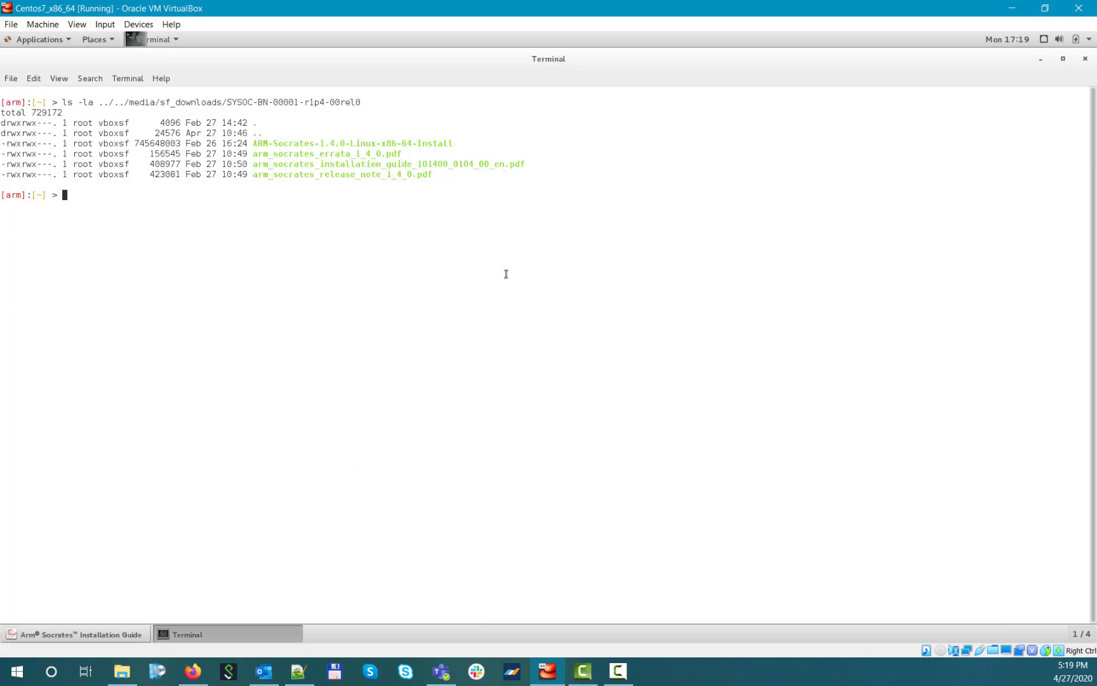
pyautogui.moveTo(305, 106)
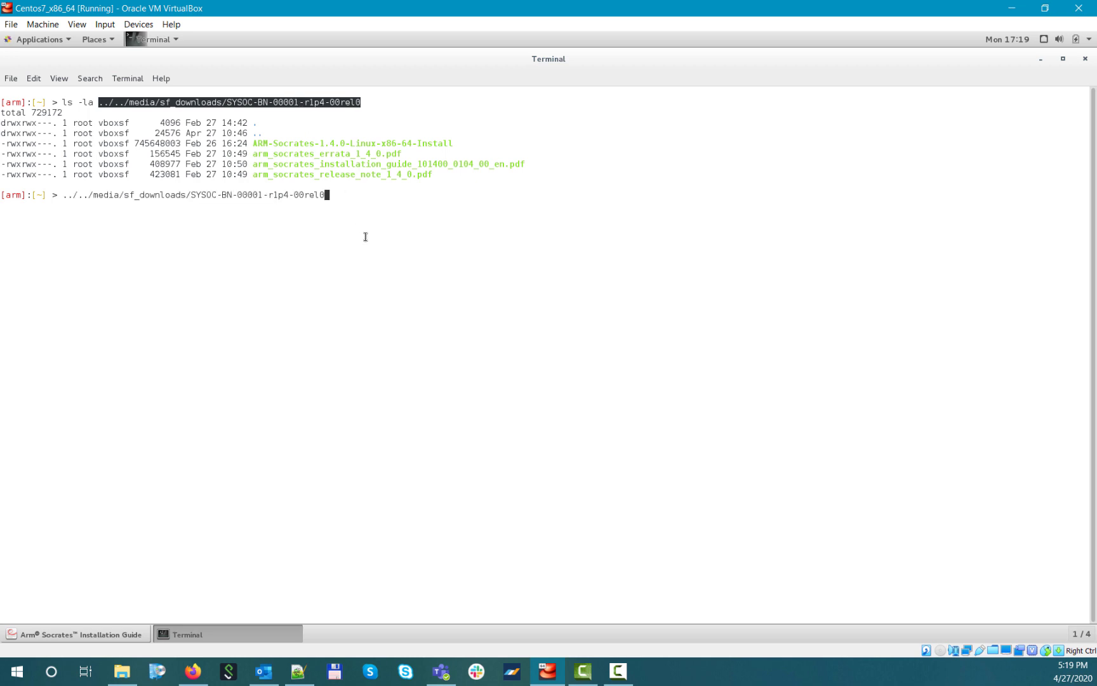
# Step: Run ARM-Socrates-1.4.0-Linux-x86-64-Install in the background from the shared downloads folder
pyautogui.write('/arm')
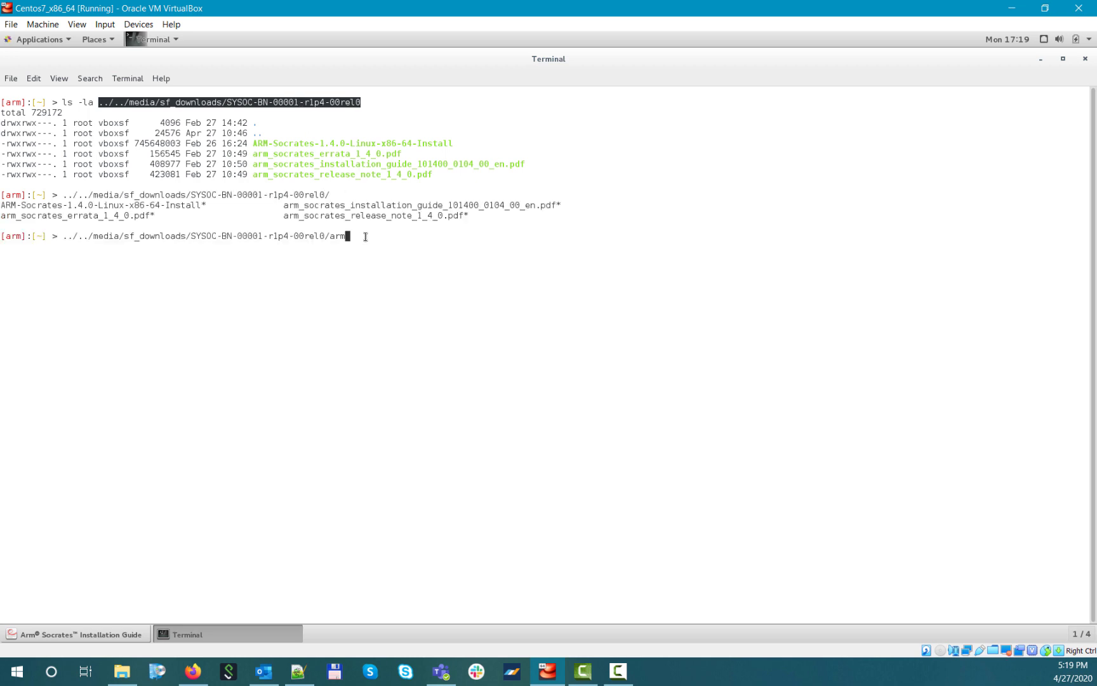
pyautogui.press('BackSpace')
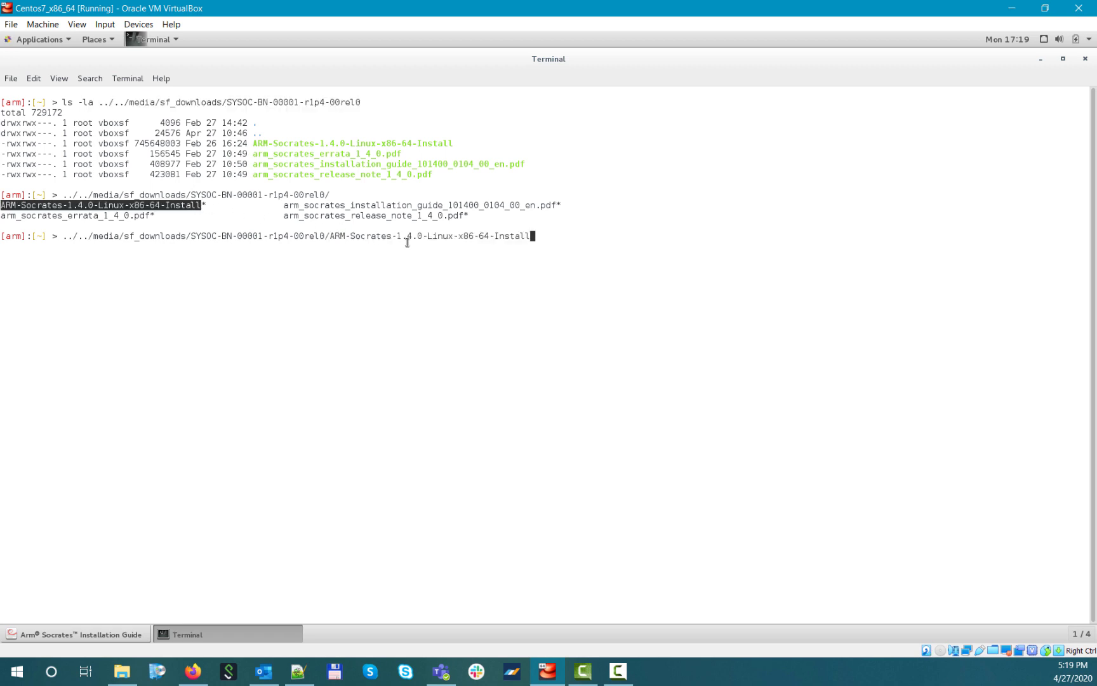
pyautogui.write(' &')
pyautogui.press('Return')
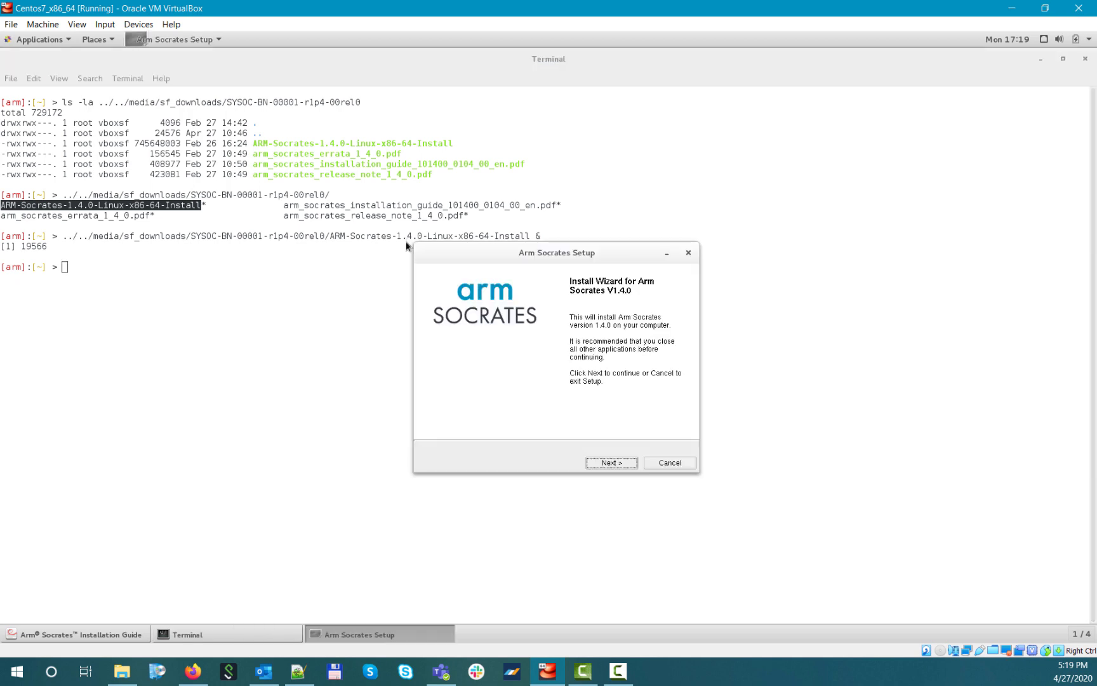
# Step: Accept the licence and set the destination folder to /home/arm/Socrates_1_4
pyautogui.click(609, 462)
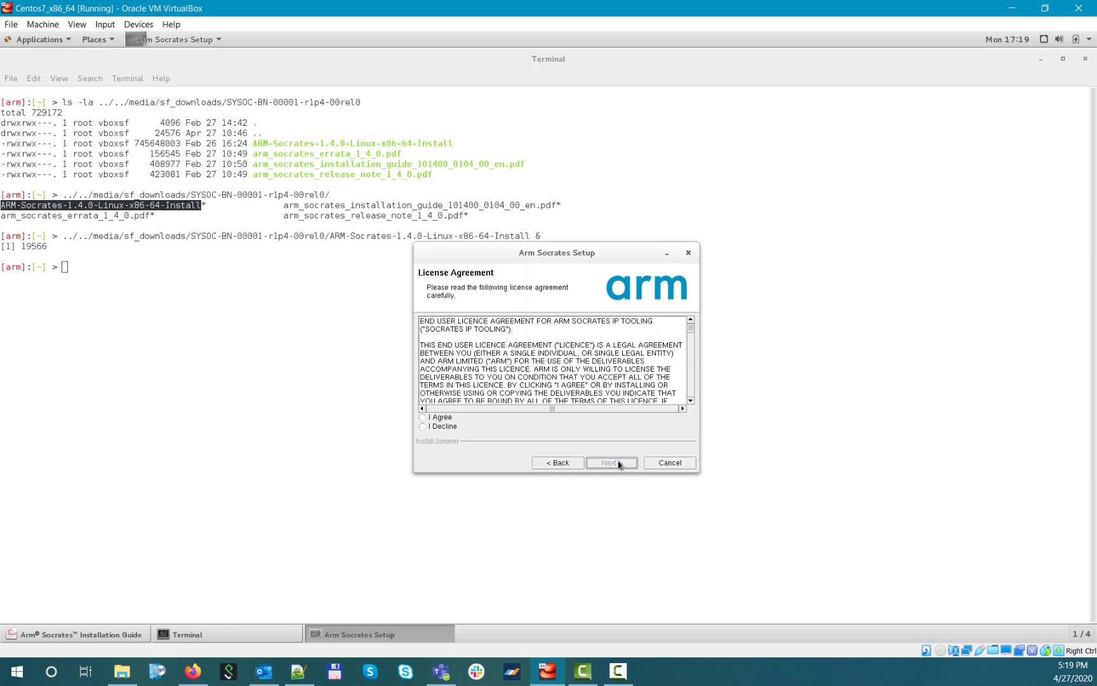
pyautogui.click(423, 417)
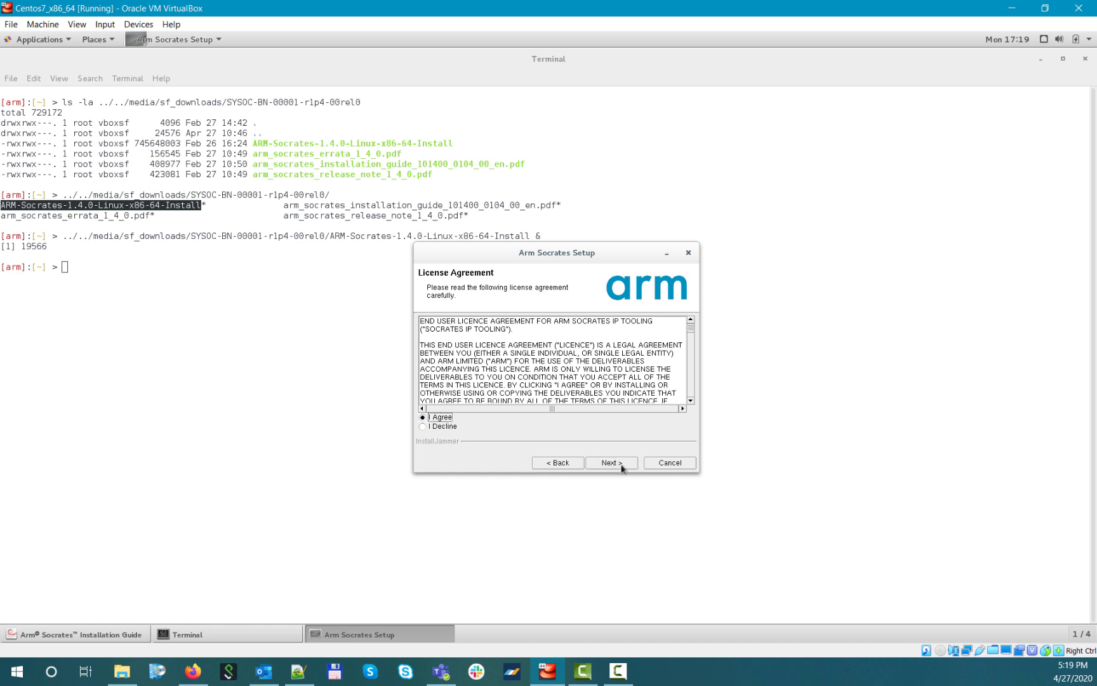
pyautogui.click(609, 462)
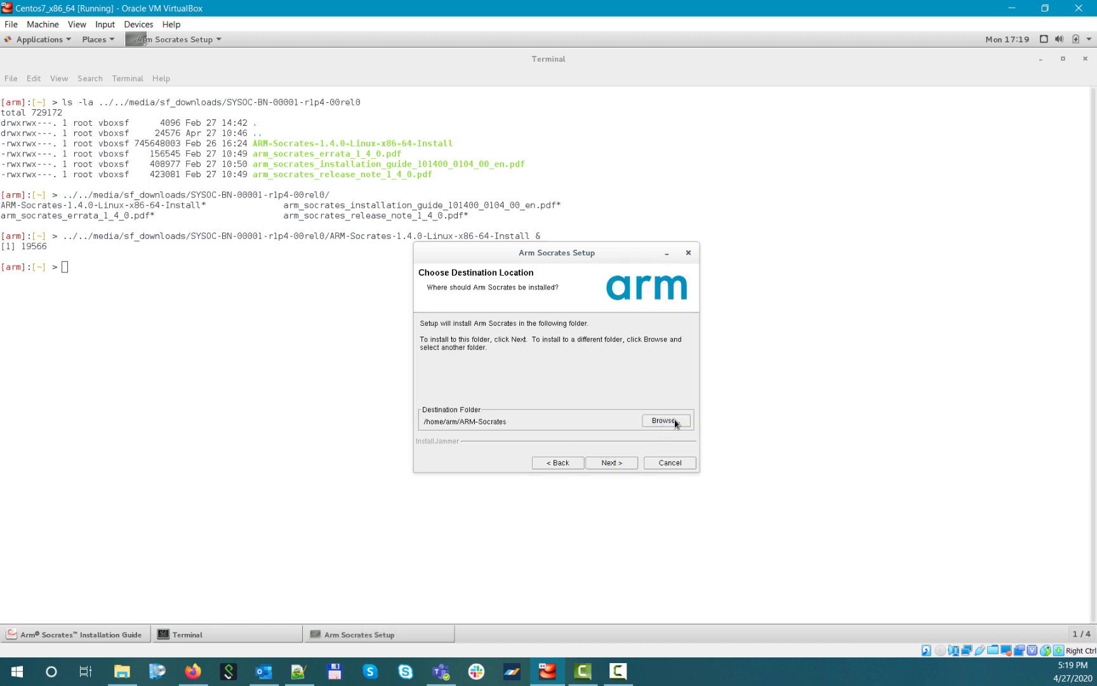
pyautogui.click(664, 421)
pyautogui.write('/home/arm/Socrates_1_4')
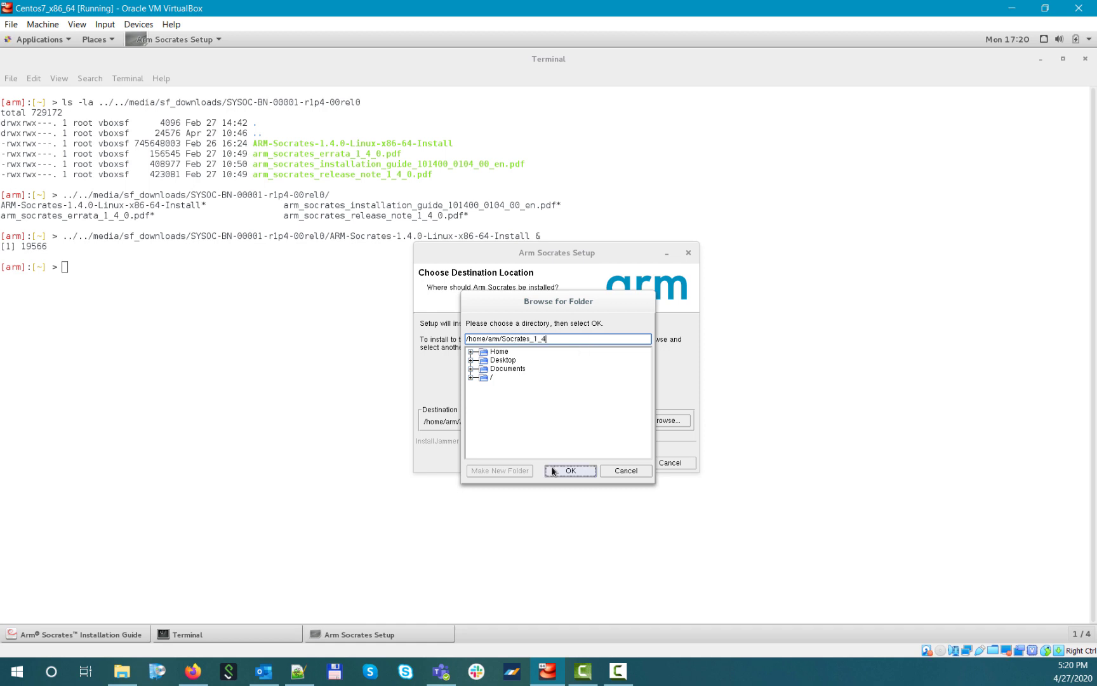
pyautogui.click(569, 470)
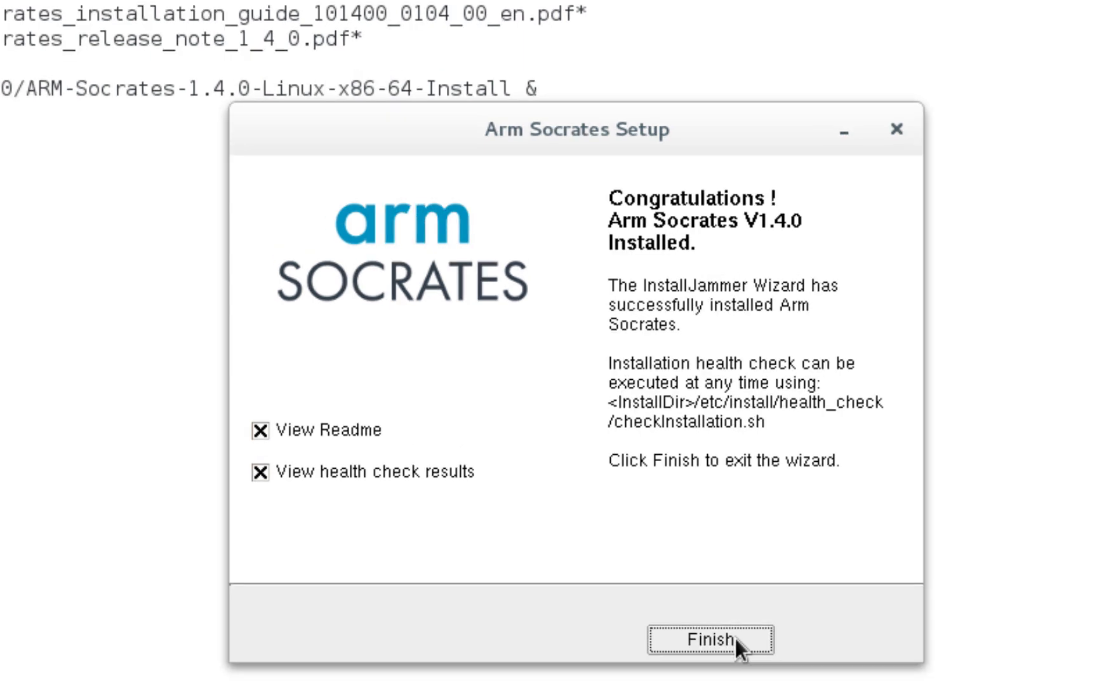
# Step: Finish the wizard, read through the Arm Socrates Readme and close it
pyautogui.click(709, 638)
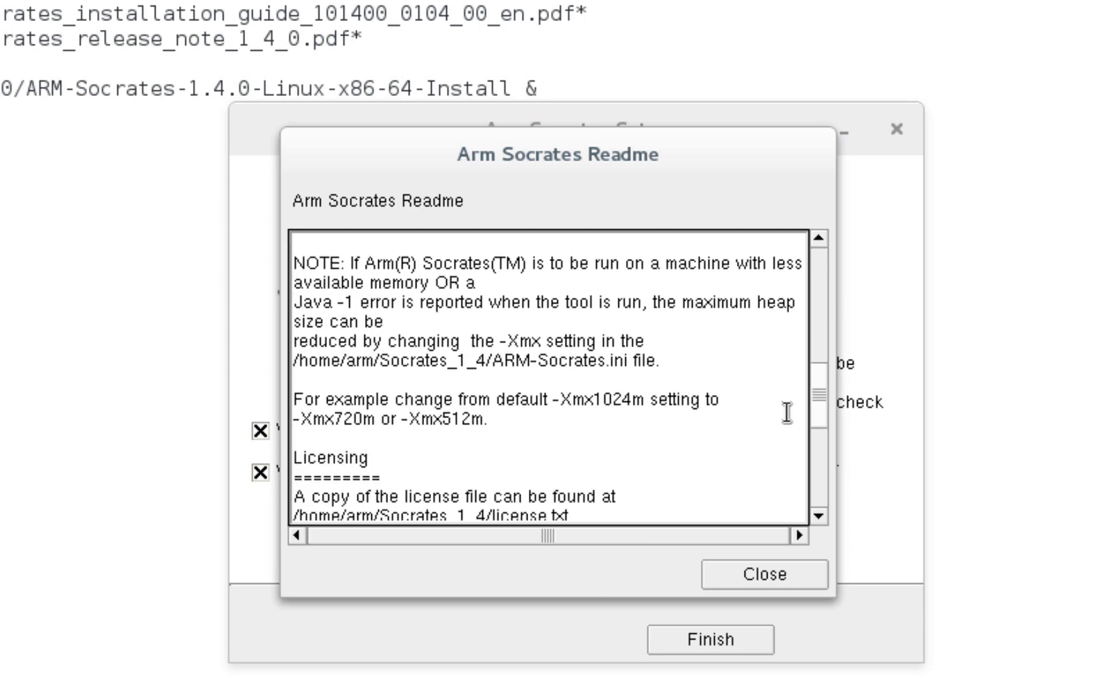
pyautogui.scroll(-3)
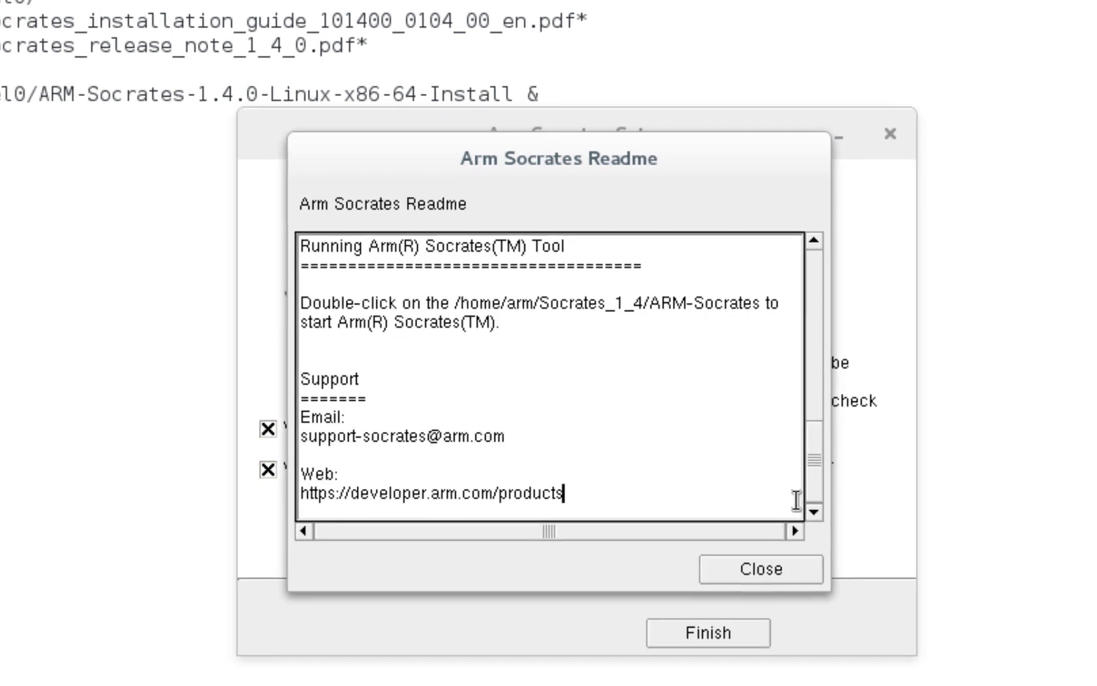
pyautogui.click(758, 569)
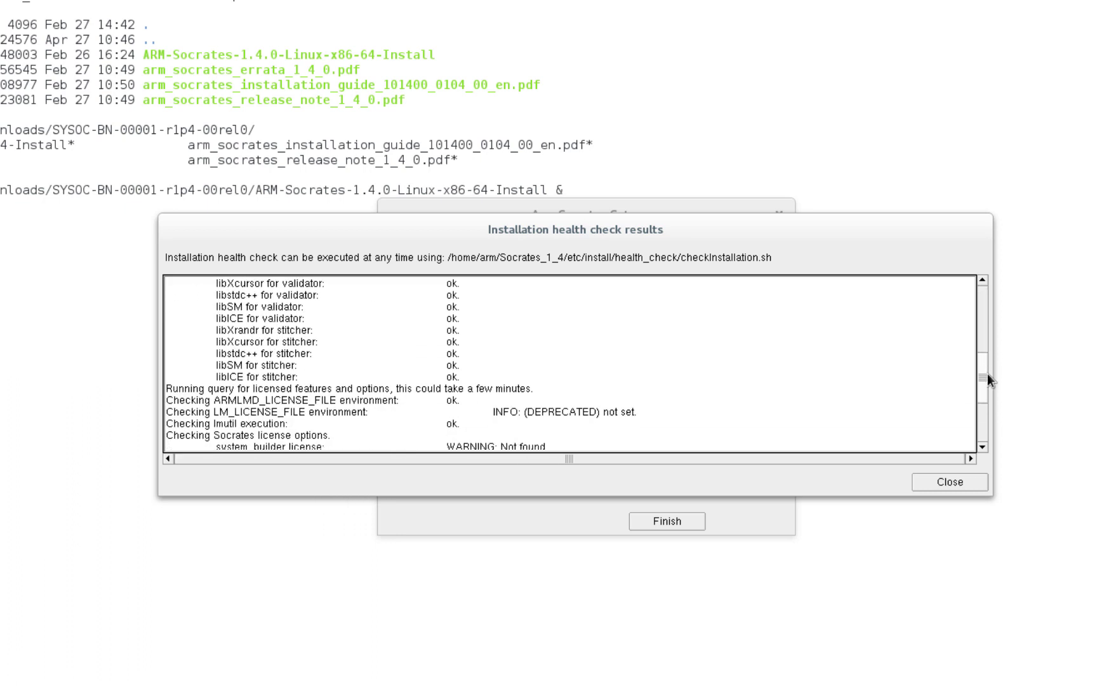
# Step: Scroll through the library and licence health check results, then close them
pyautogui.scroll(-3)
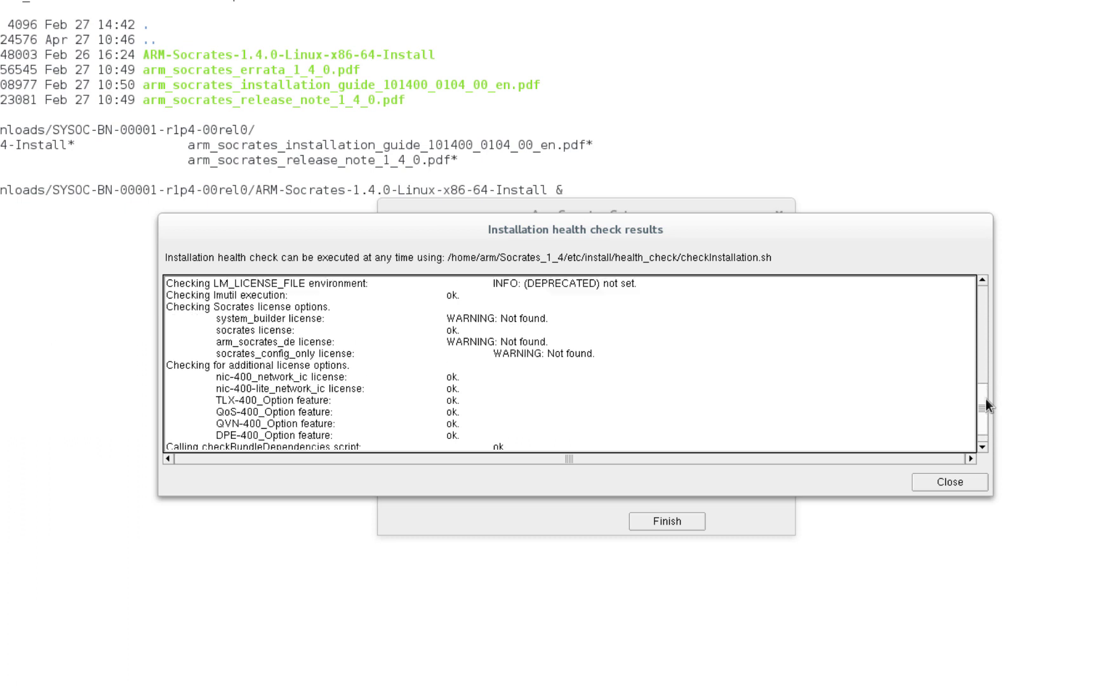
pyautogui.scroll(3)
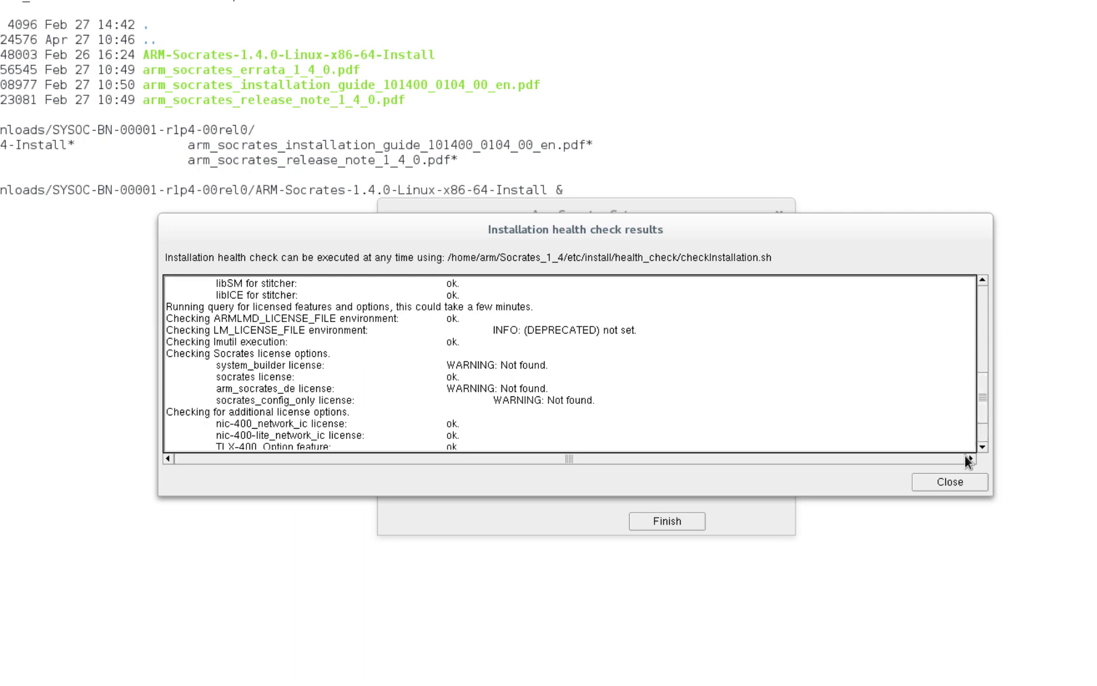
pyautogui.click(948, 481)
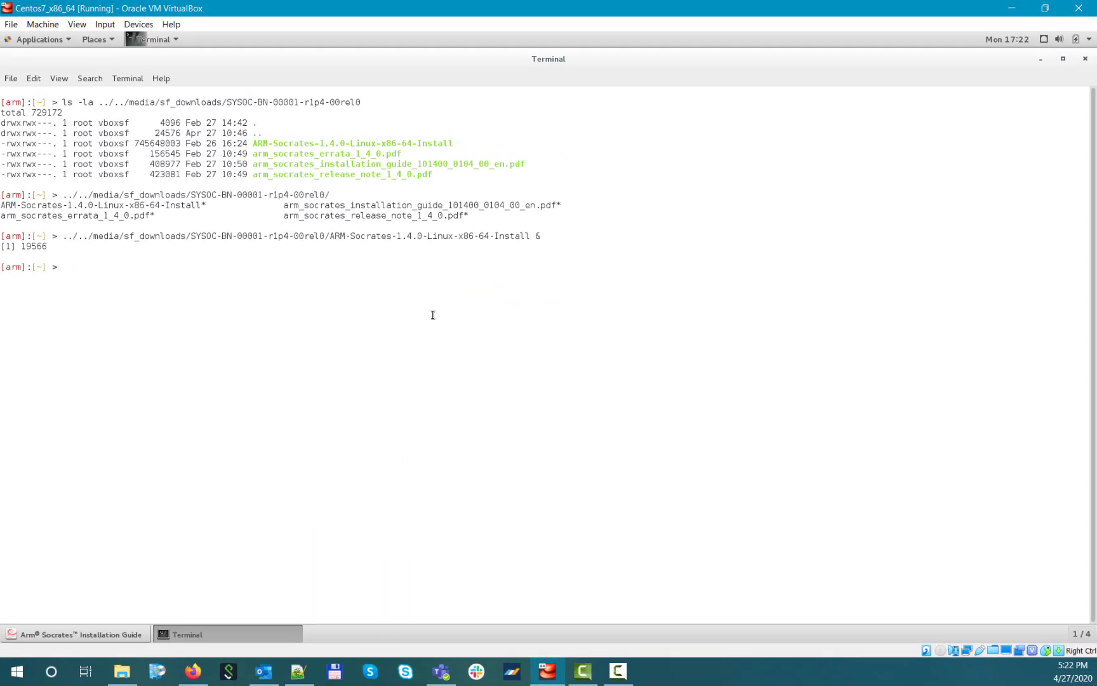
# Step: Run ./Socrates_1_4/etc/install/health_check/checkInstallation.sh from the terminal
pyautogui.write('./Socrates_1_4/et')
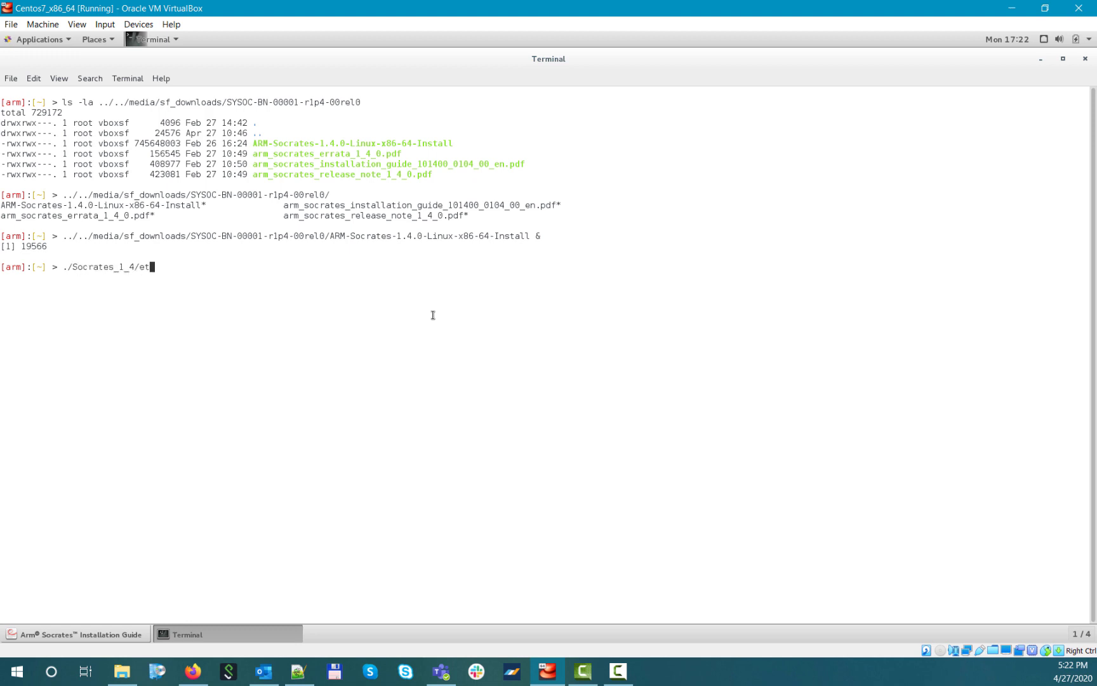
pyautogui.write('c/install/health_check/chec')
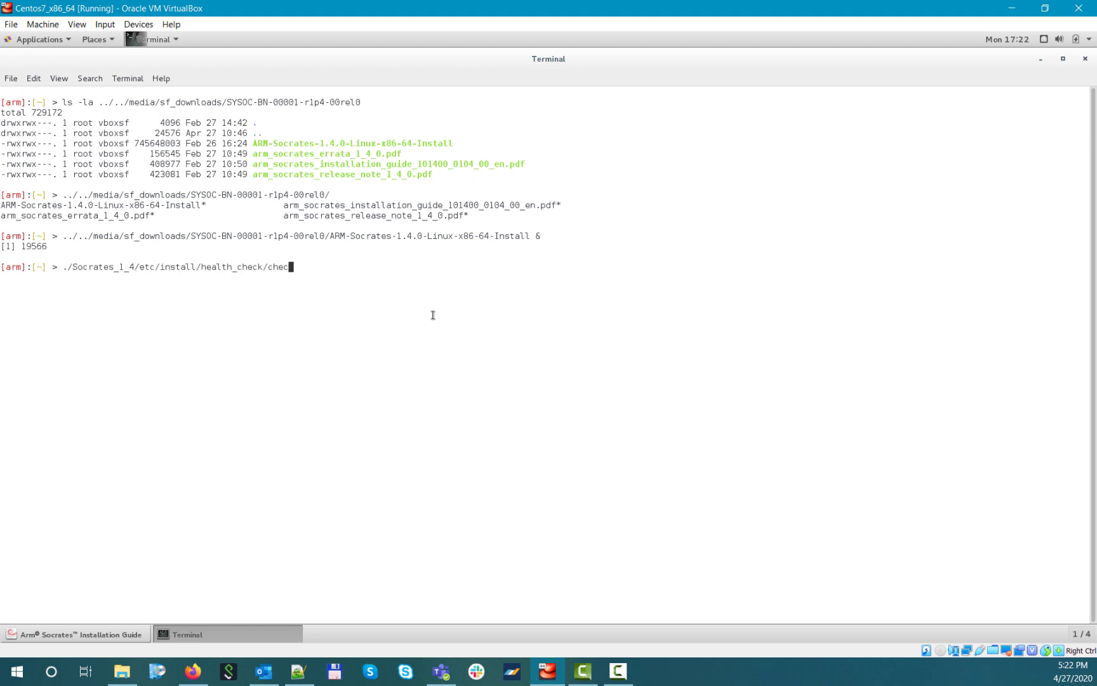
pyautogui.write('kInstallation.sh')
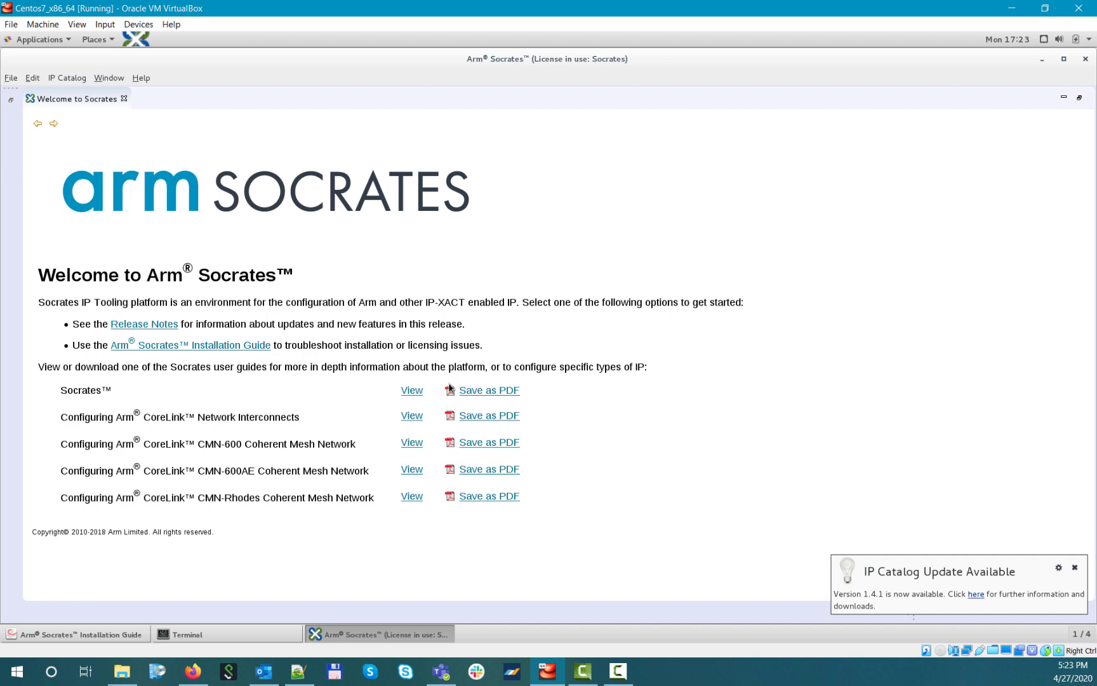
# Step: Dismiss the IP Catalog update notice and show About Arm Socrates reporting V1.4.0
pyautogui.click(410, 390)
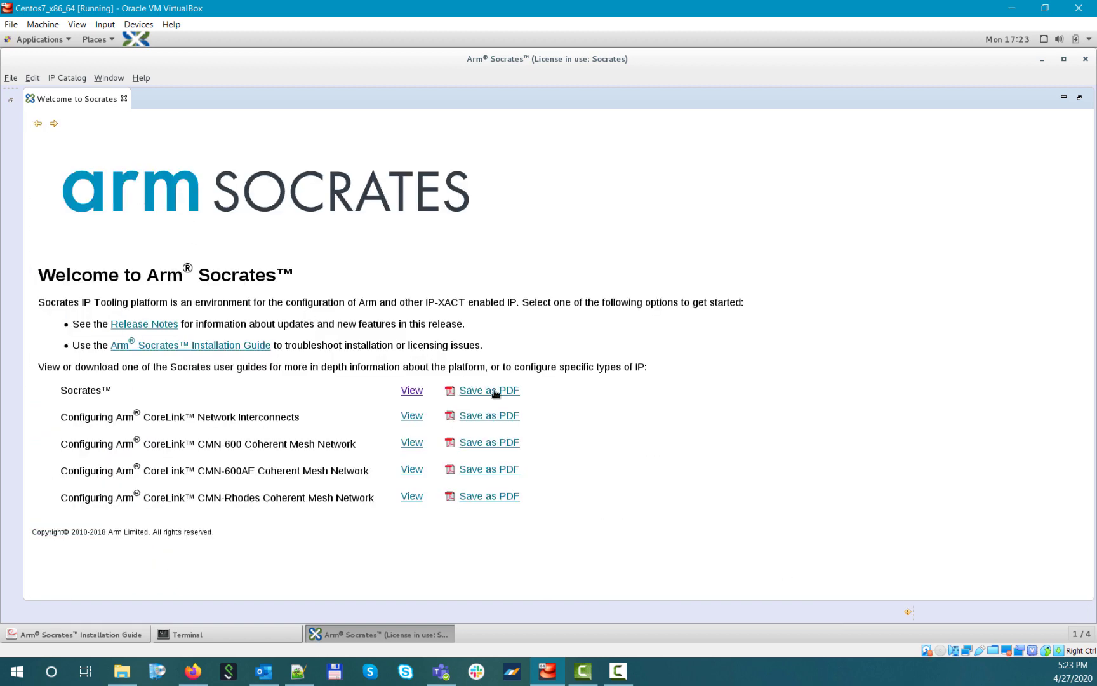
pyautogui.click(489, 390)
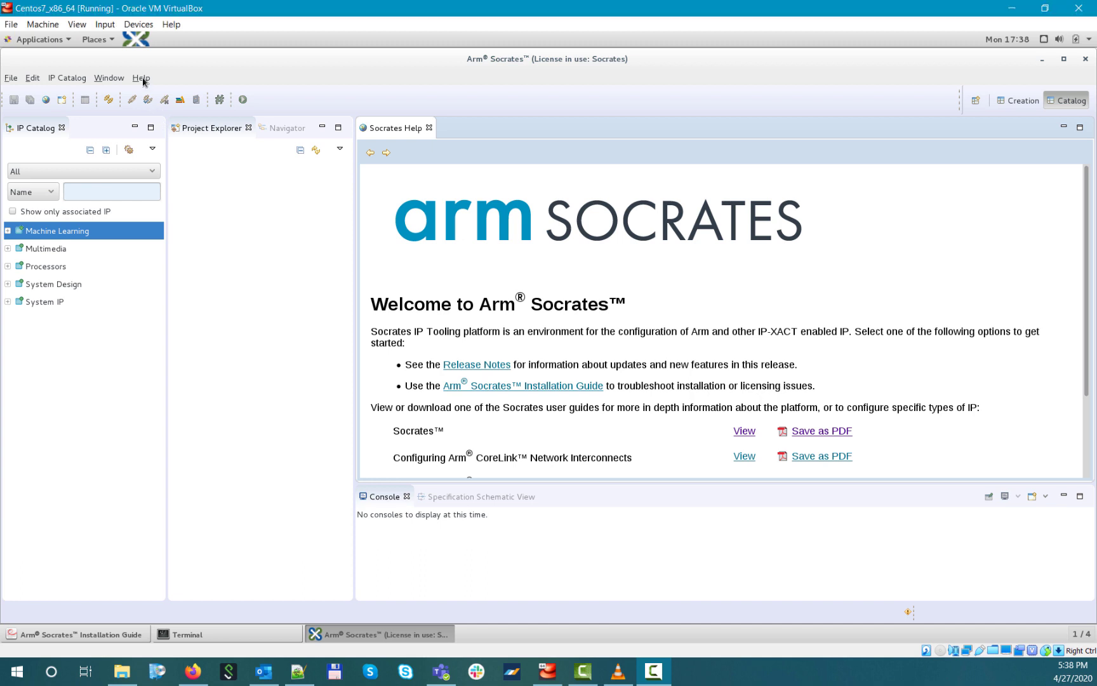
pyautogui.click(141, 77)
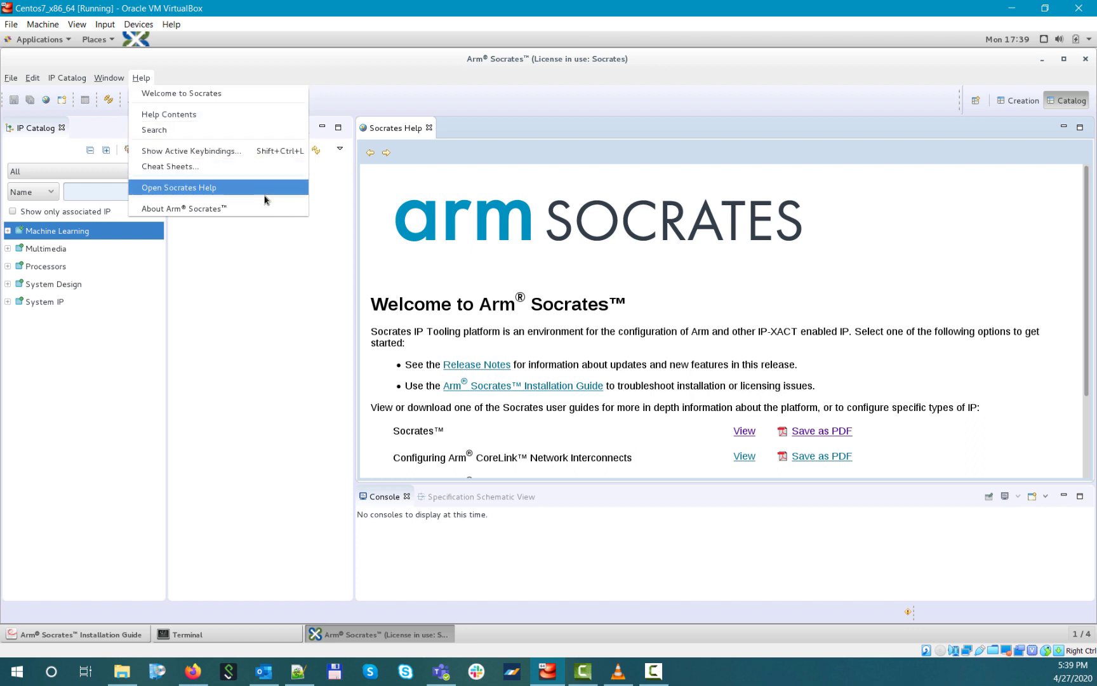
pyautogui.click(184, 208)
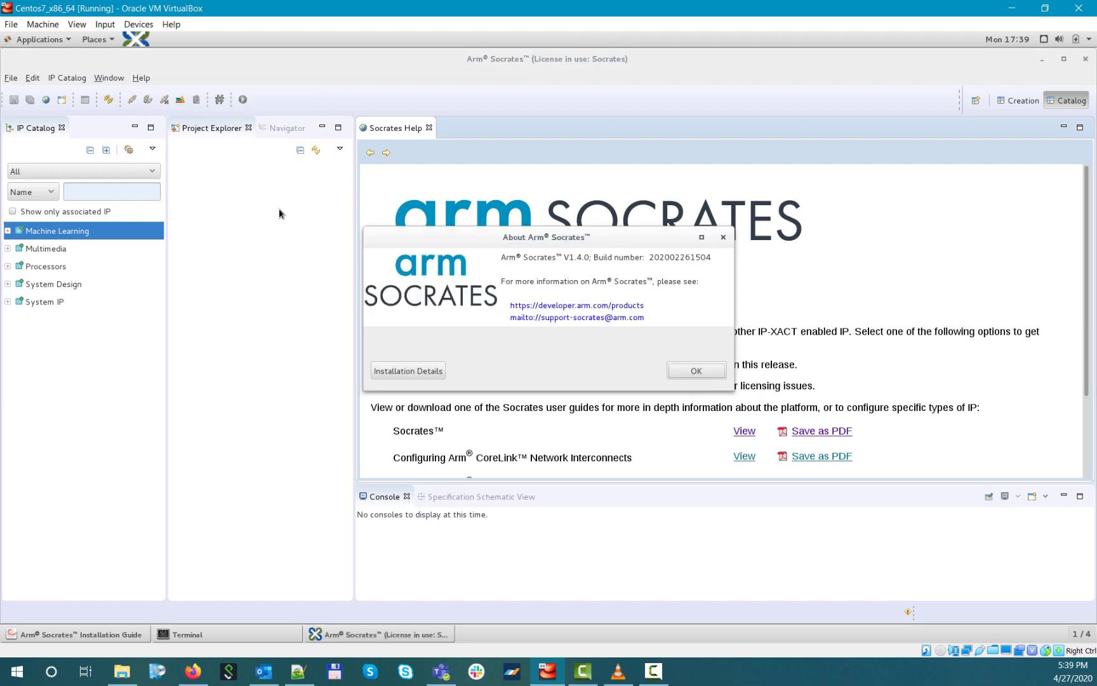